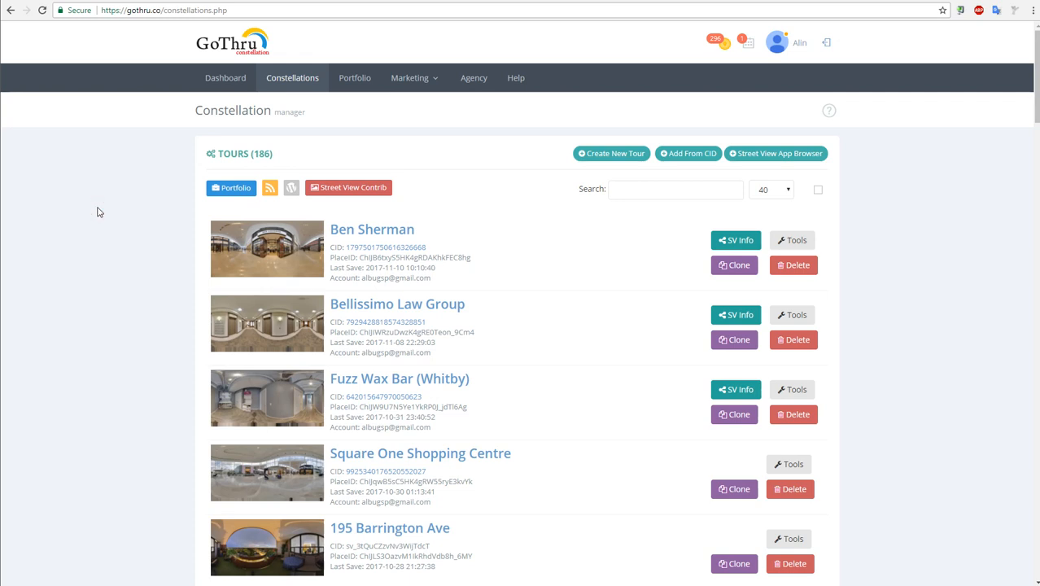
mouse_move(93, 216)
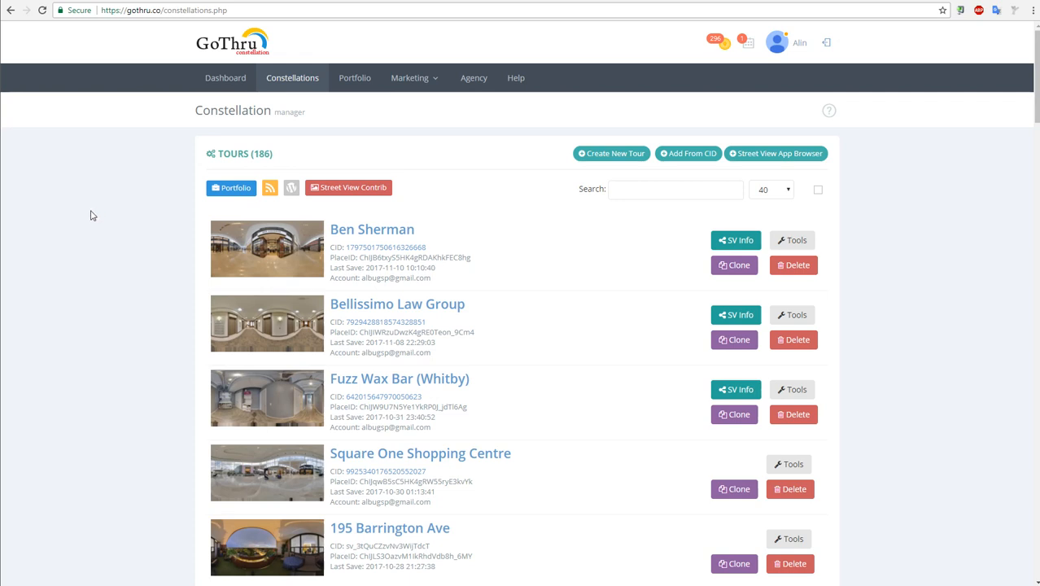
mouse_move(91, 210)
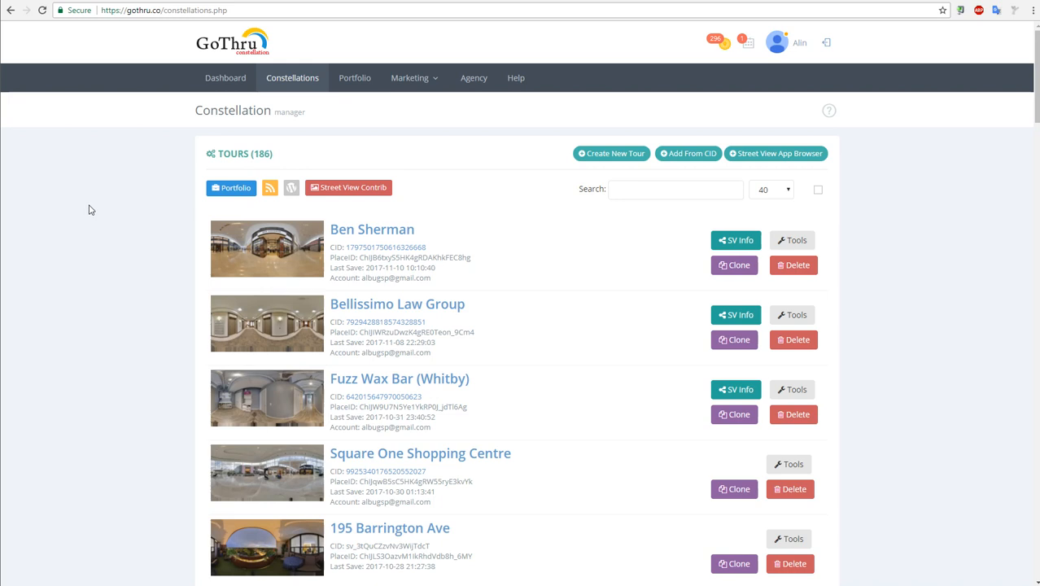
mouse_move(476, 481)
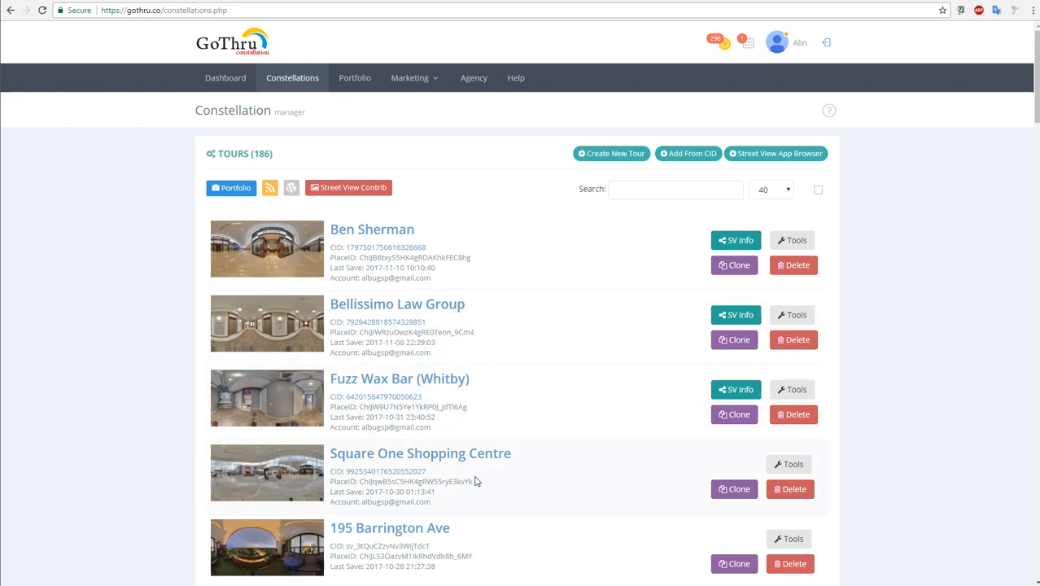
mouse_move(378, 460)
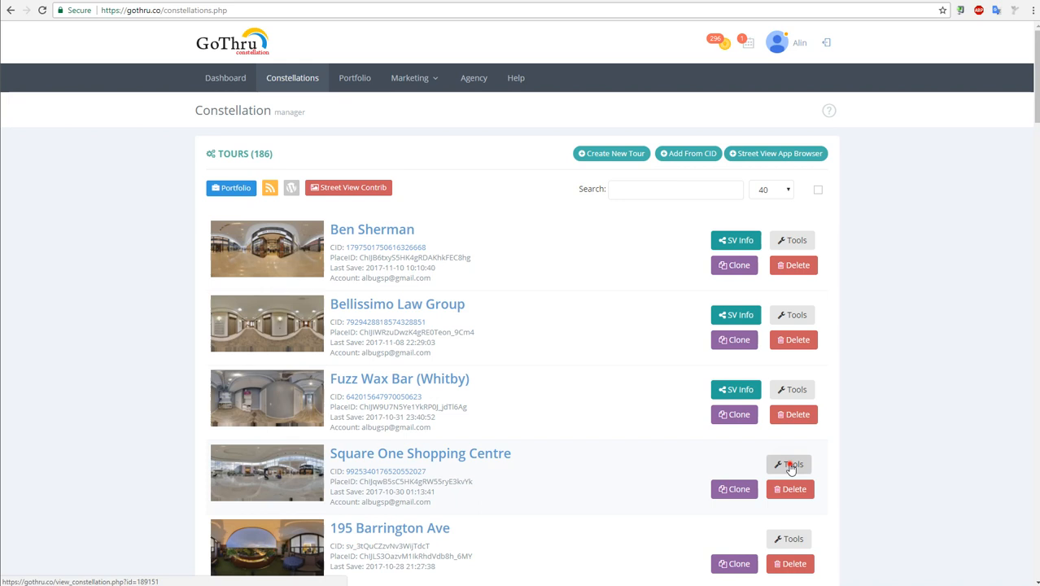
Open the Square One Shopping Centre tour overview, then return to the tour list
left_click(789, 464)
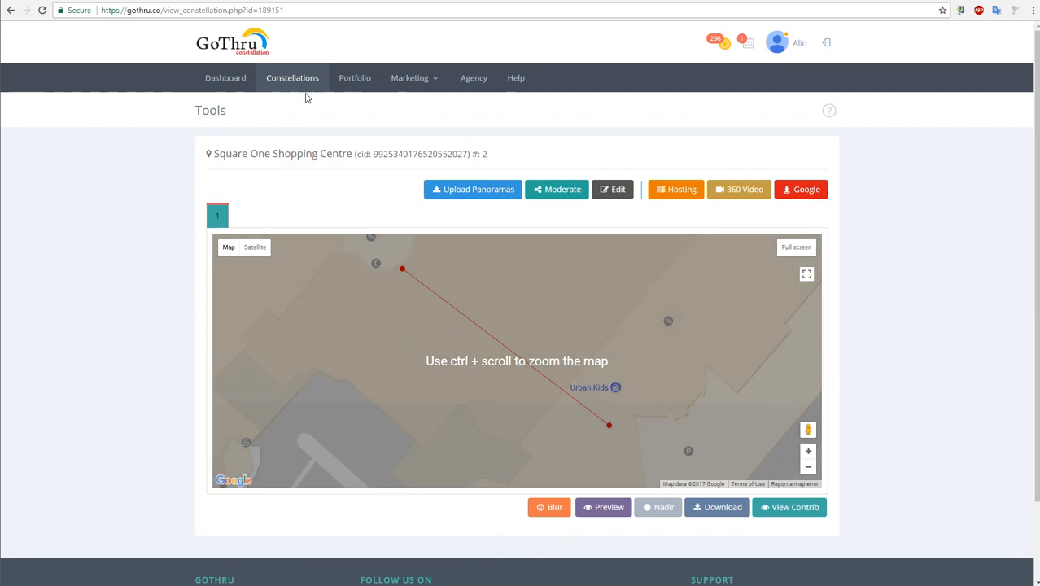
left_click(292, 77)
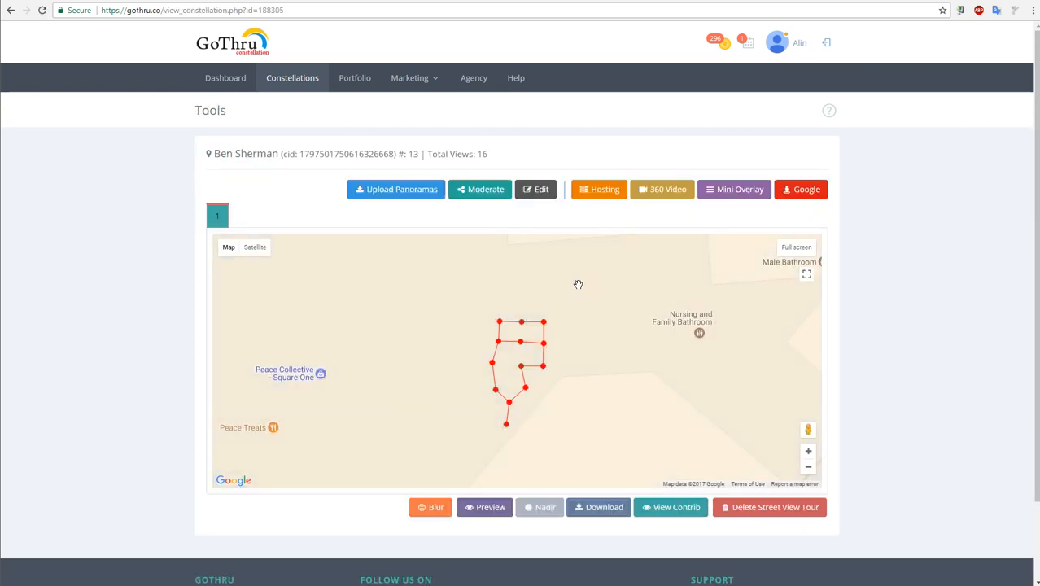
mouse_move(376, 127)
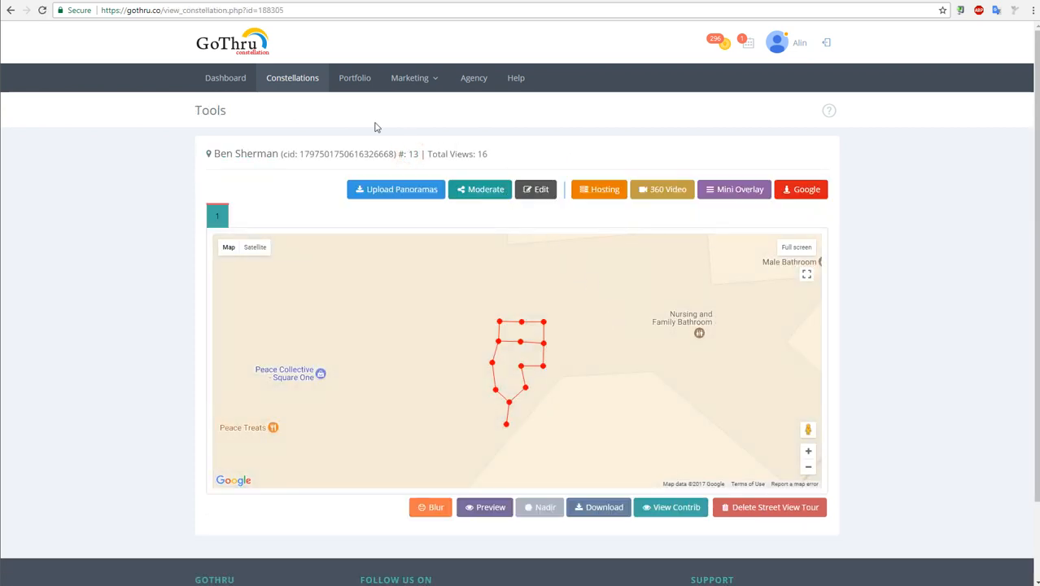
left_click(292, 77)
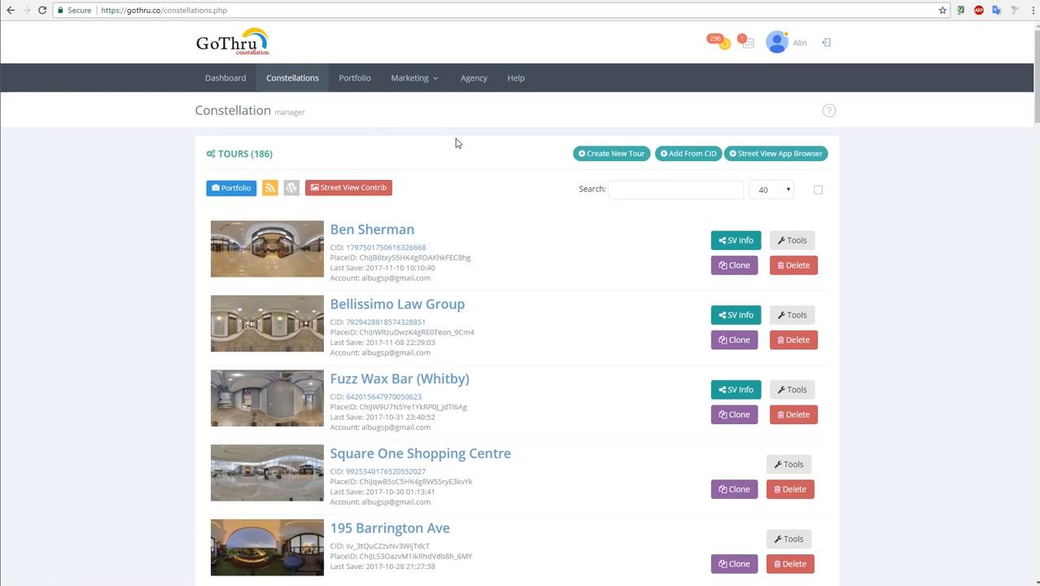
mouse_move(621, 420)
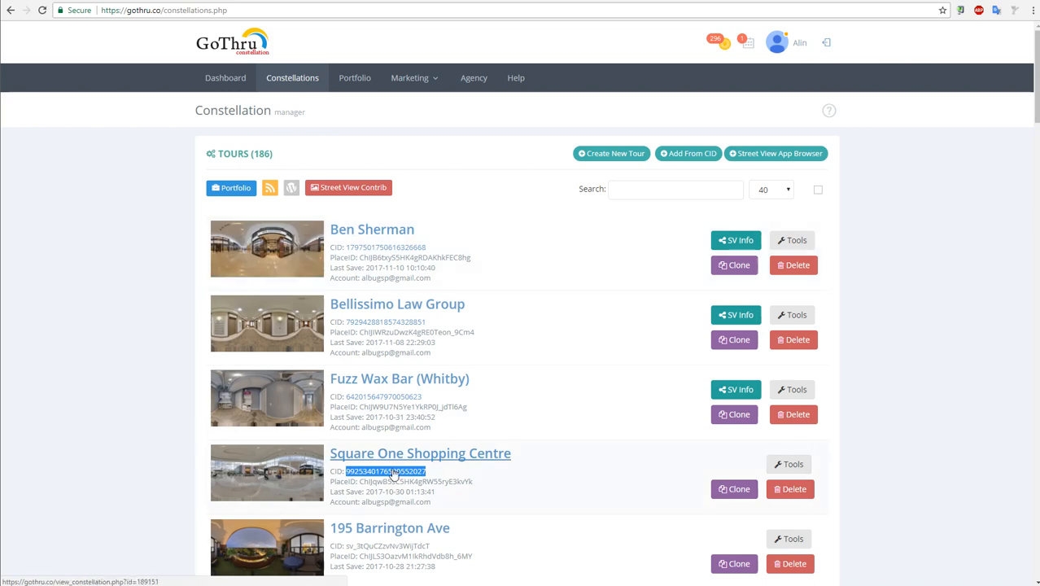
left_click(733, 488)
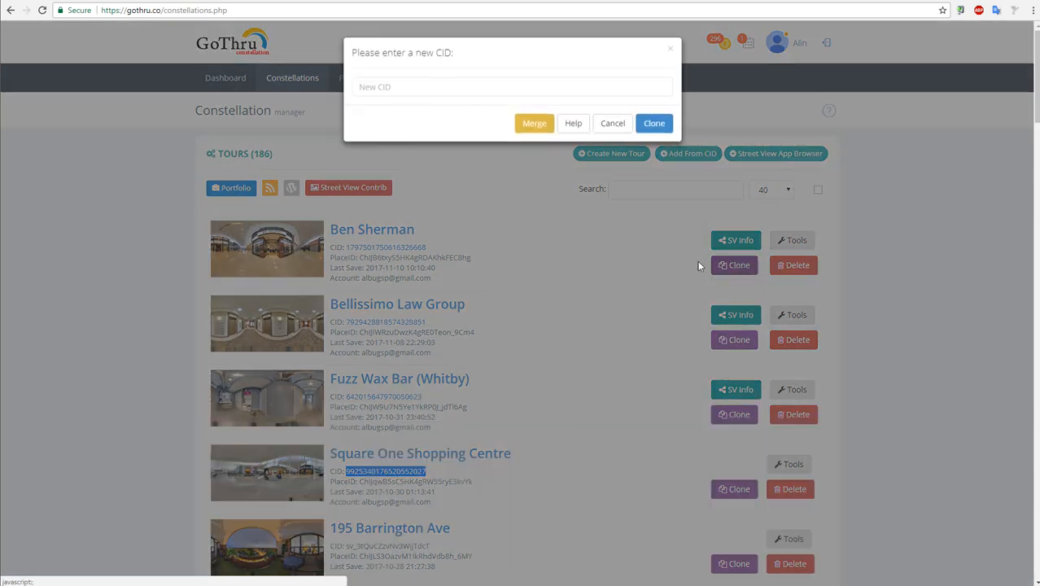
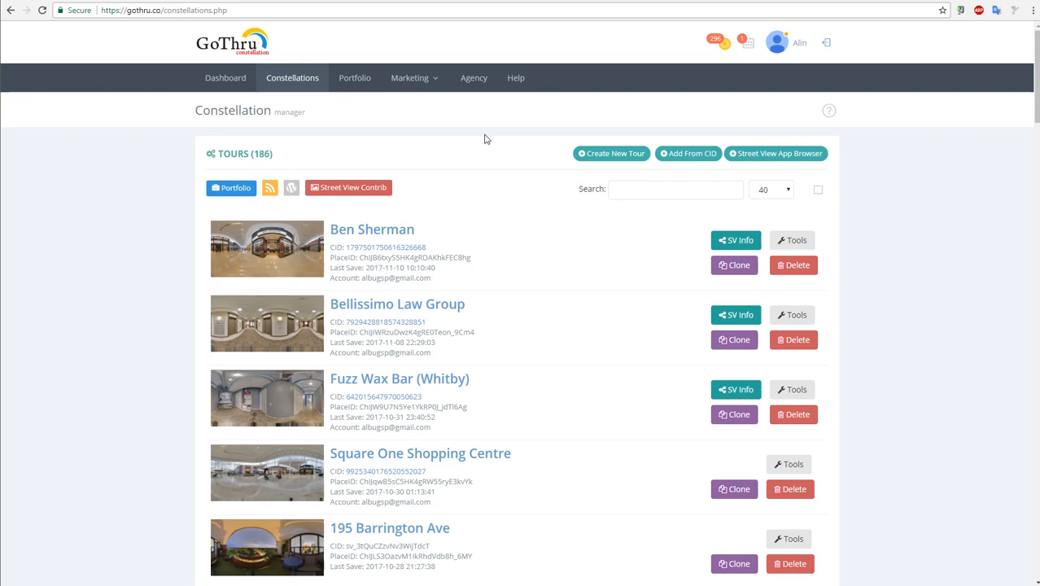
mouse_move(468, 285)
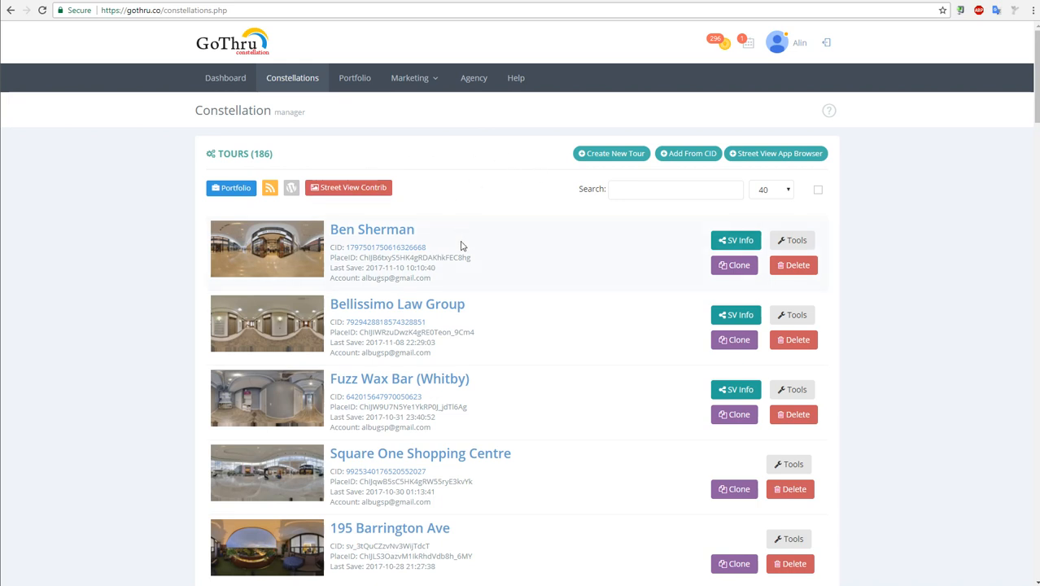
mouse_move(463, 254)
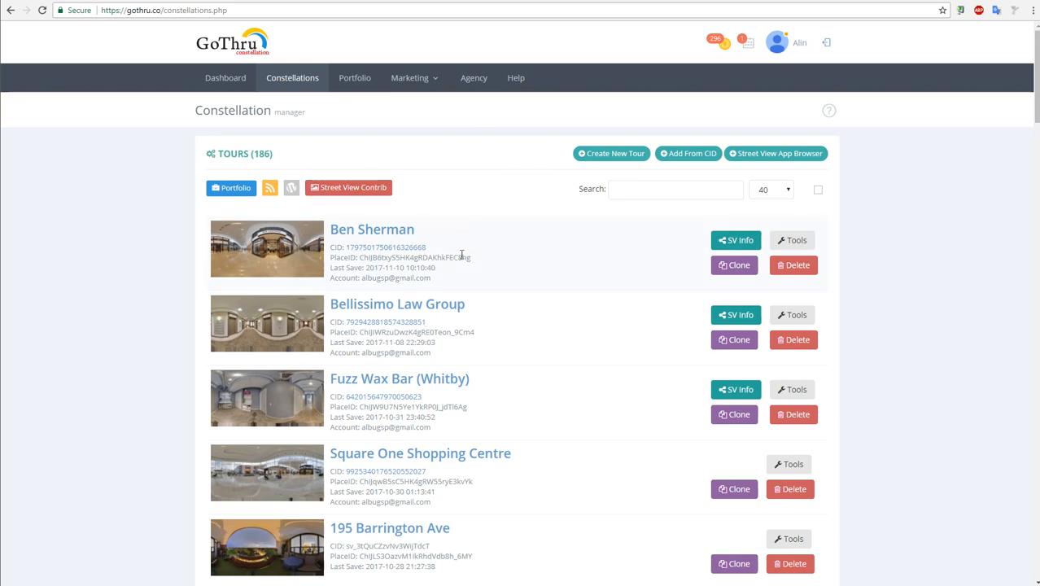
mouse_move(575, 129)
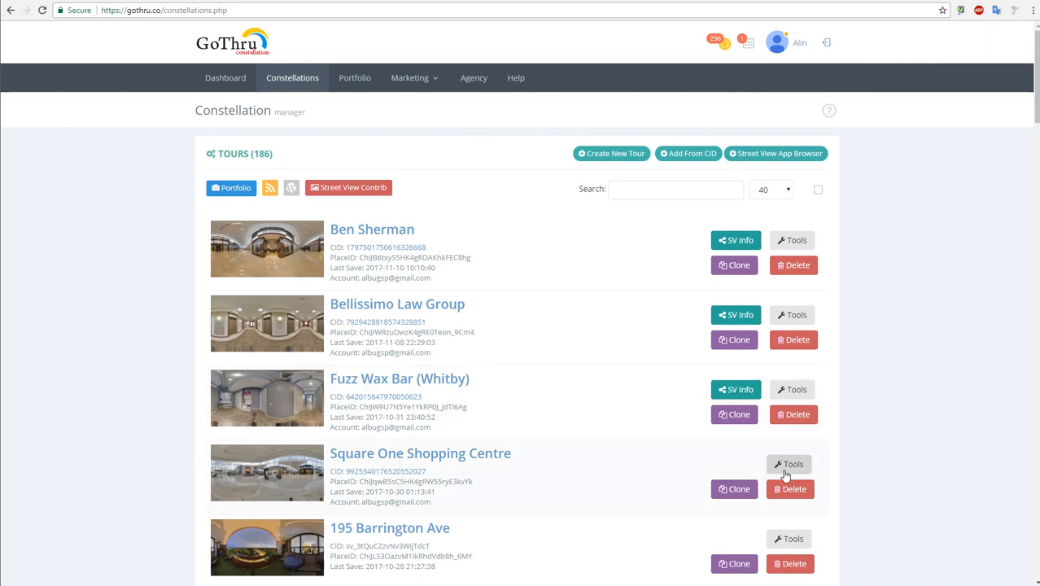
Open Square One's tools, pan the map to the merged panorama cluster, and enter Edit
left_click(788, 464)
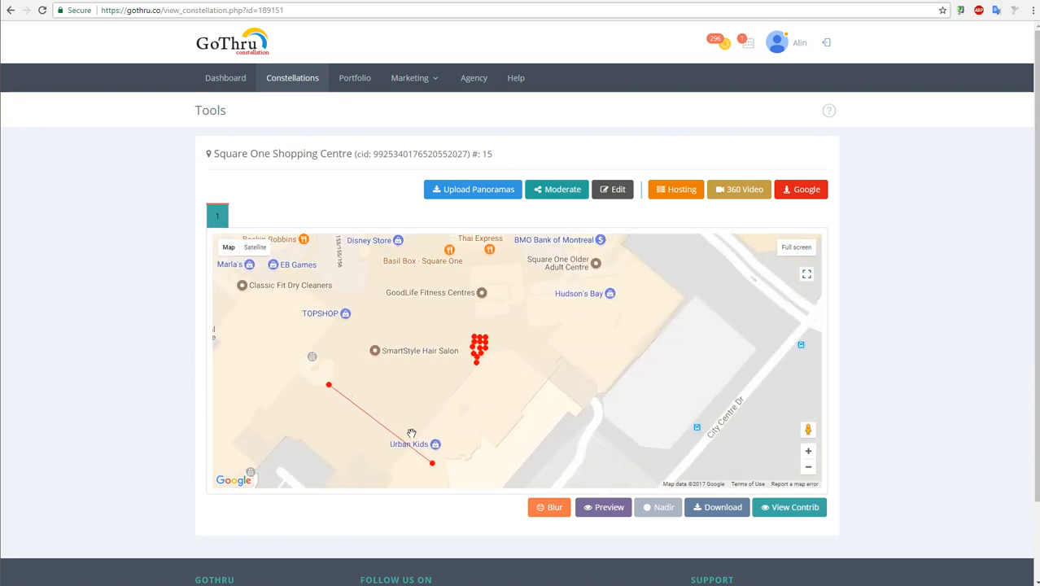
left_click_drag(411, 431, 483, 375)
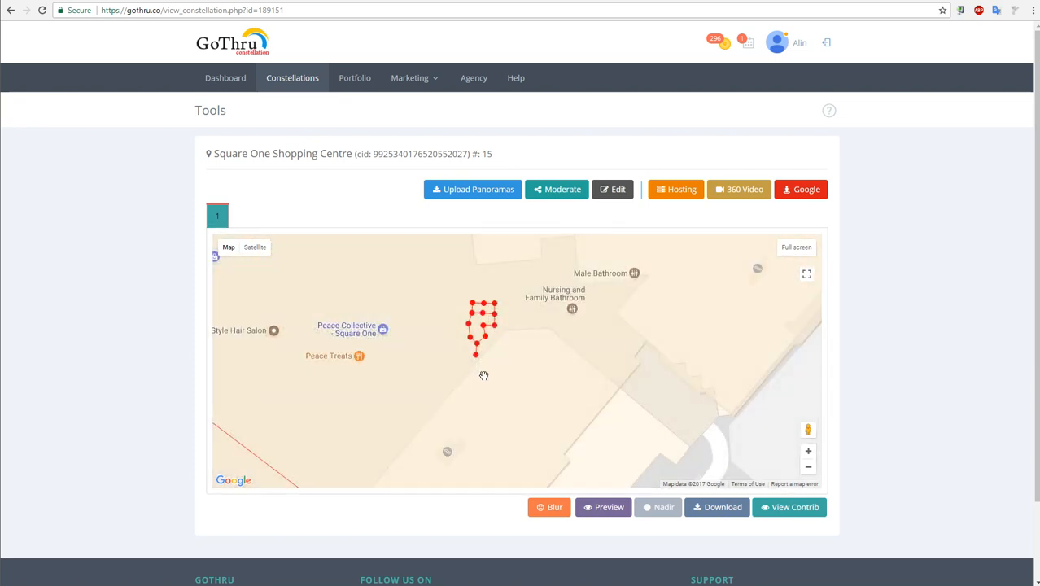
left_click_drag(484, 375, 586, 324)
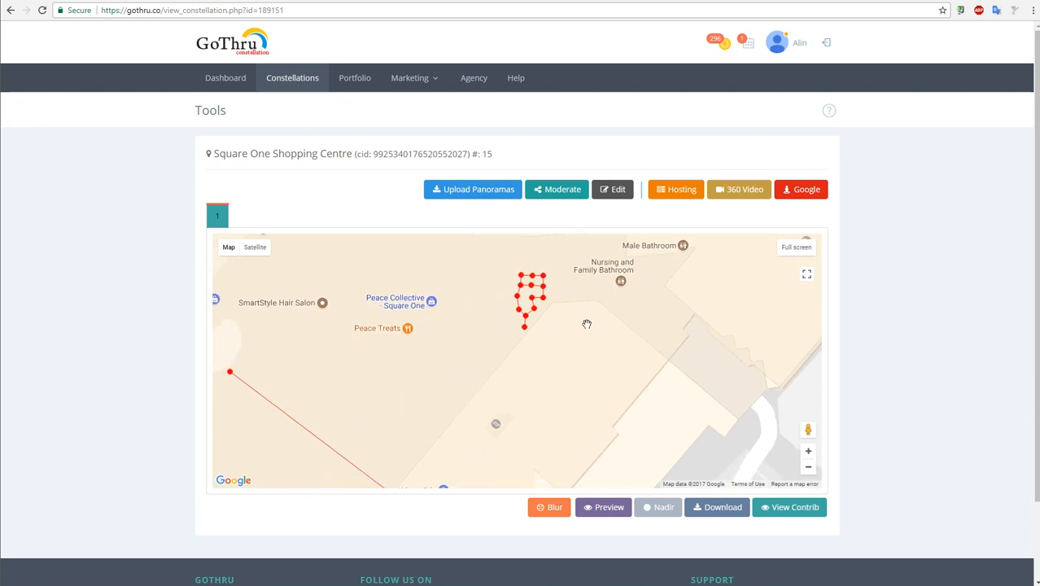
left_click(612, 189)
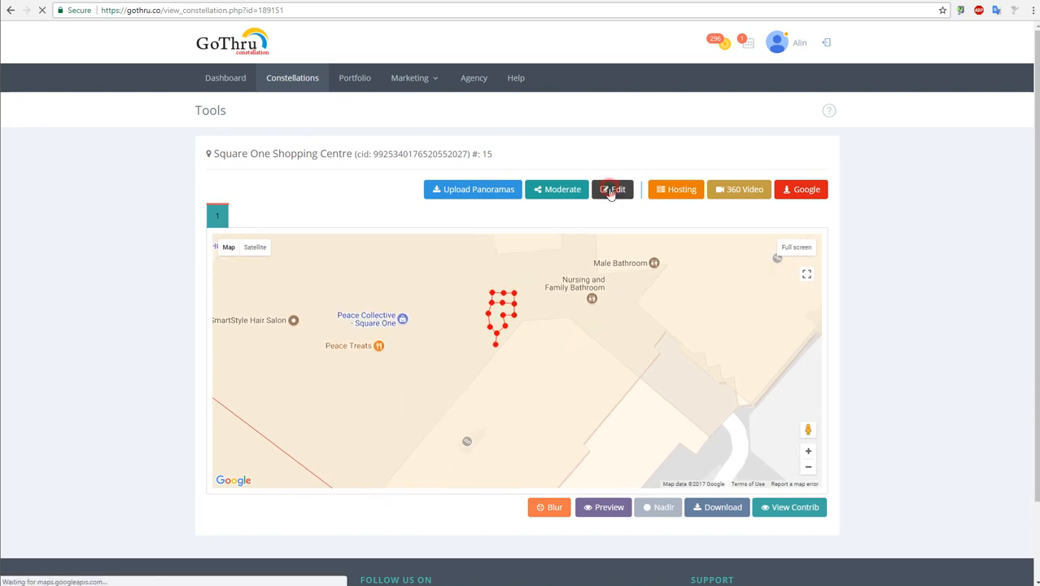
Delete the 13 merged panoramas (2–14) from GoThru and confirm
left_click(612, 189)
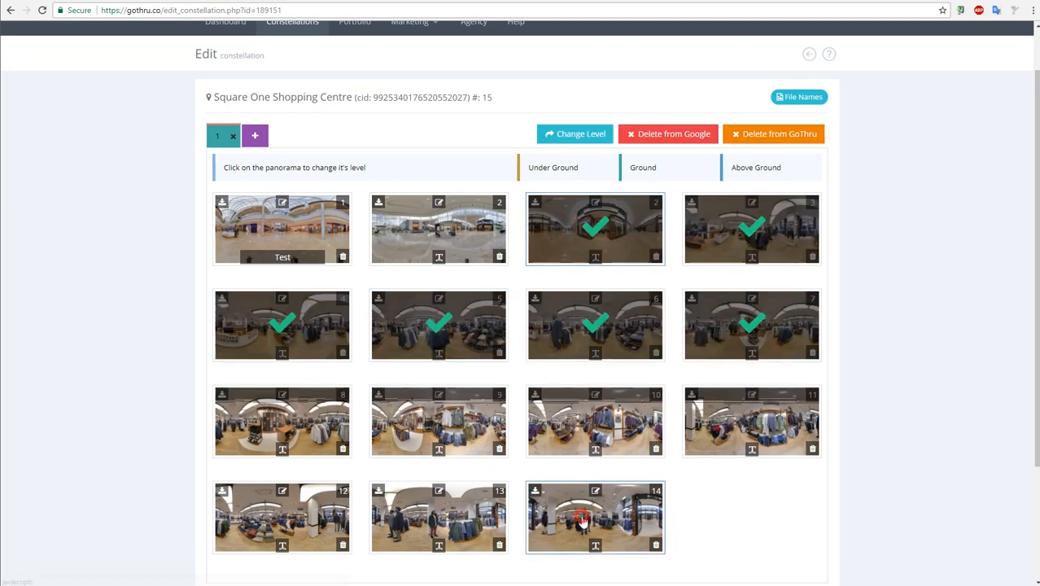
left_click(595, 518)
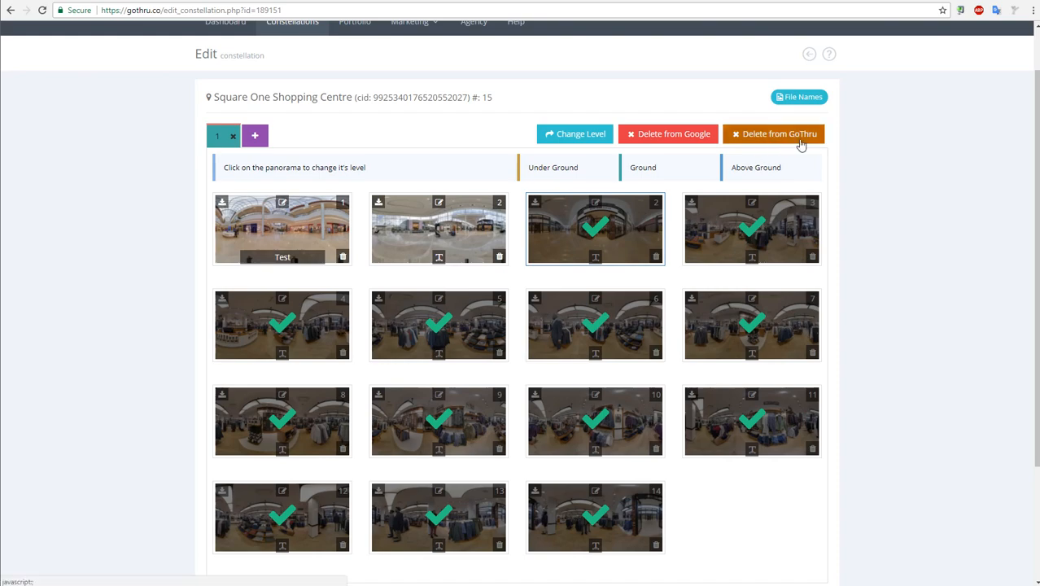
left_click(773, 134)
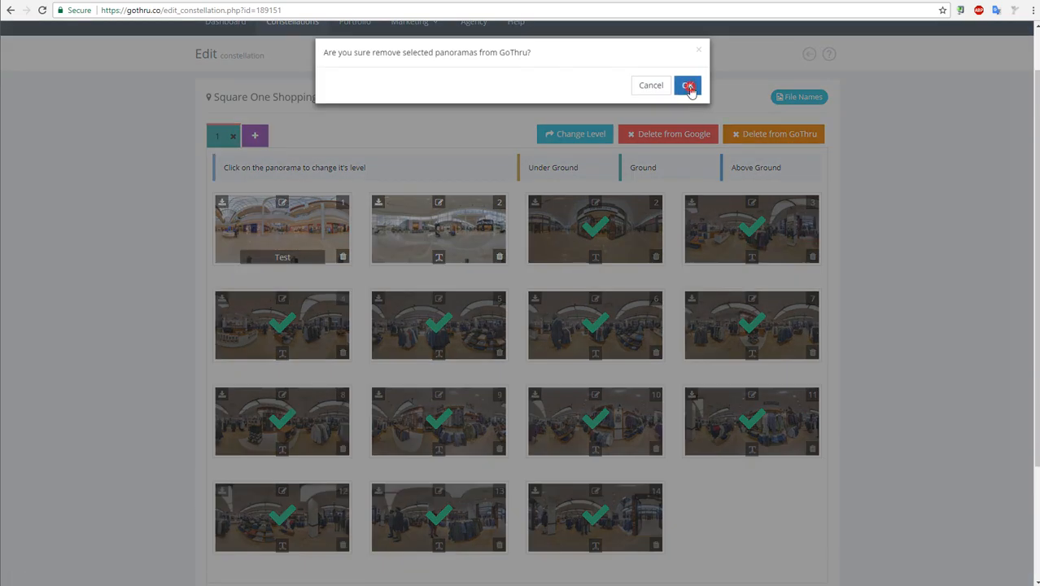
left_click(687, 85)
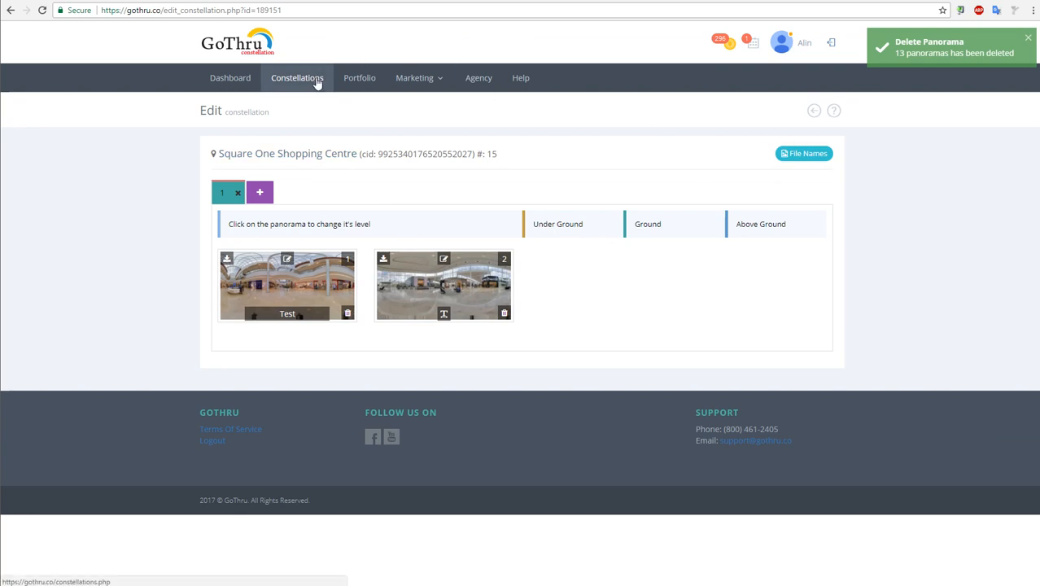
Reopen Square One's editor, pick Above Ground in Rename Level, then cancel
left_click(297, 78)
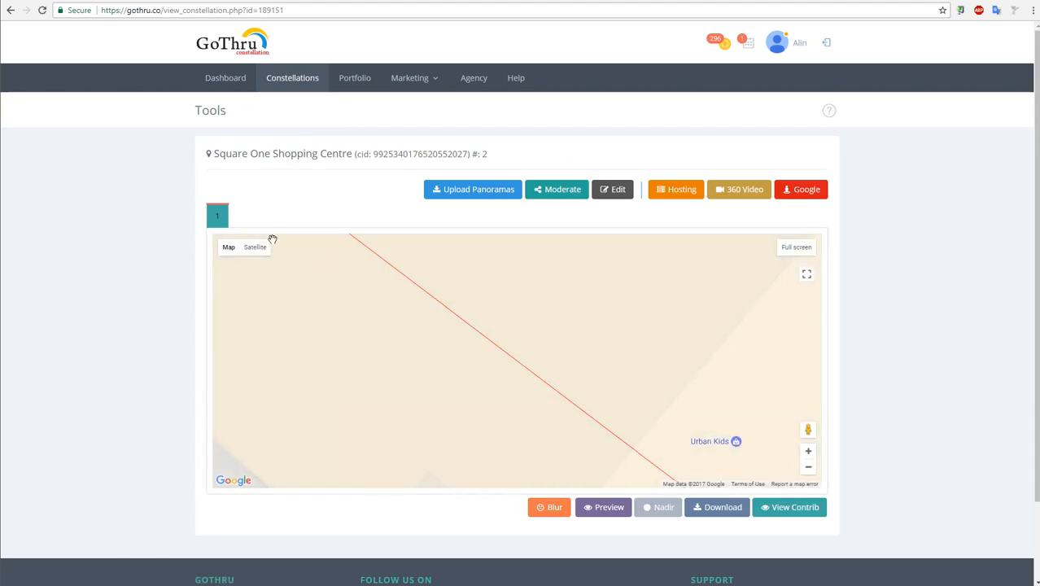
left_click(612, 188)
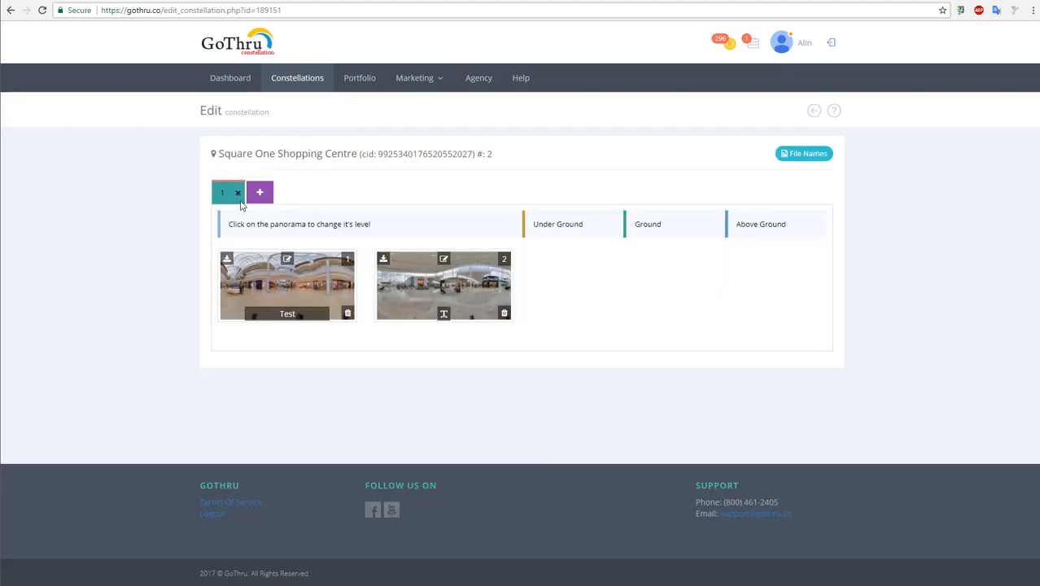
left_click(221, 192)
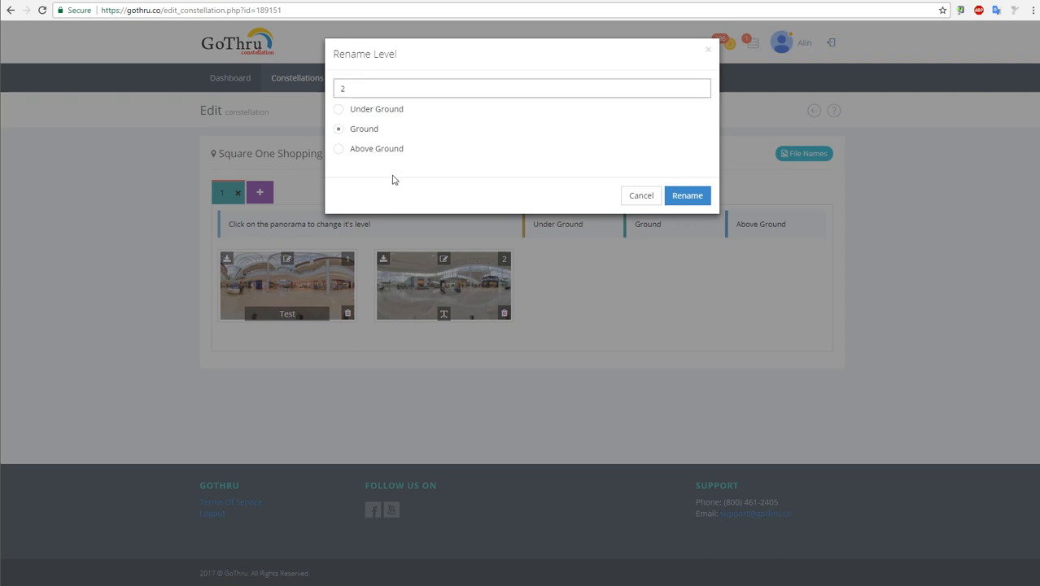
left_click(339, 148)
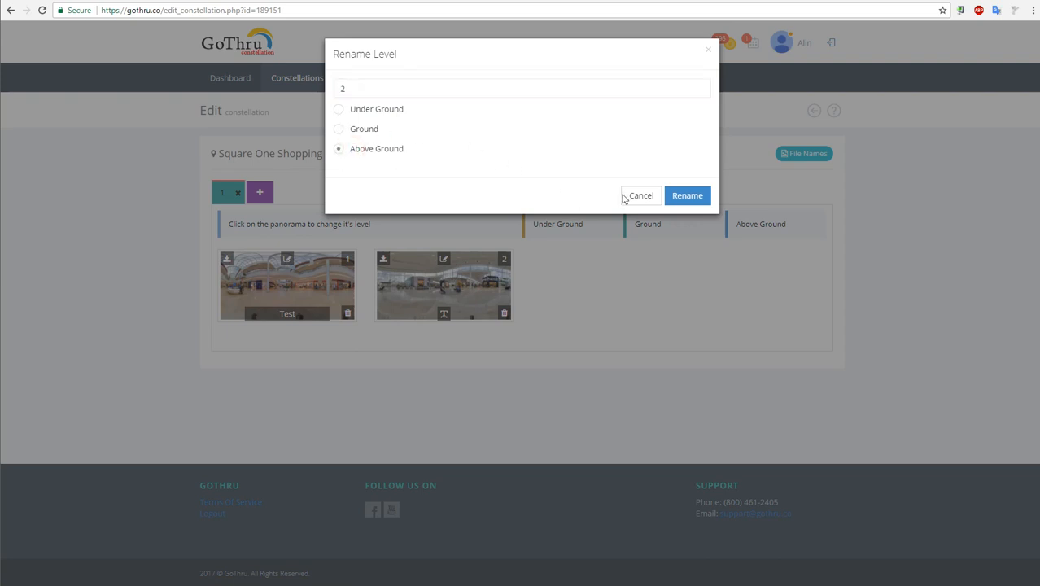
left_click(687, 195)
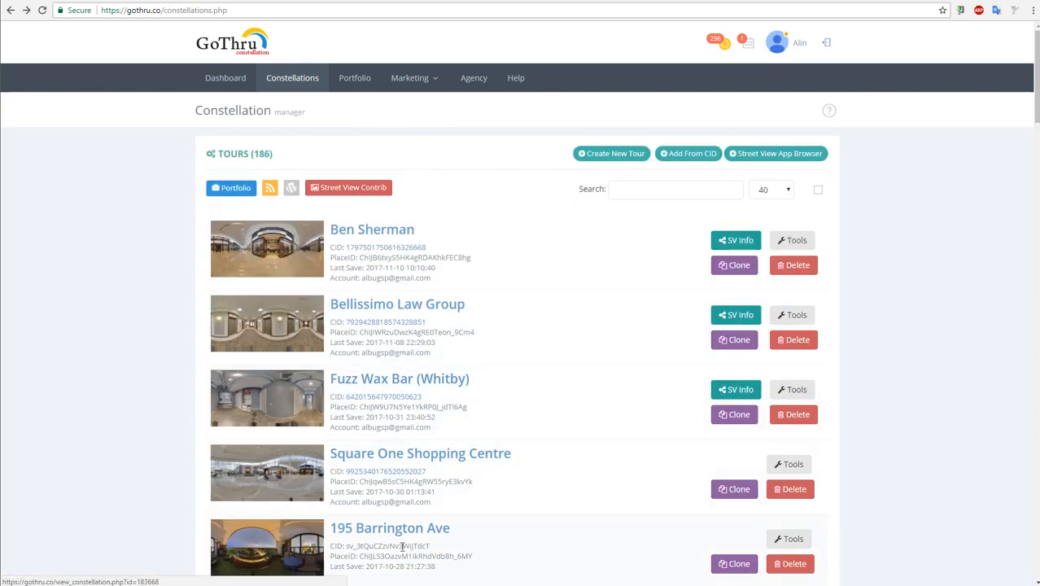
left_click(733, 265)
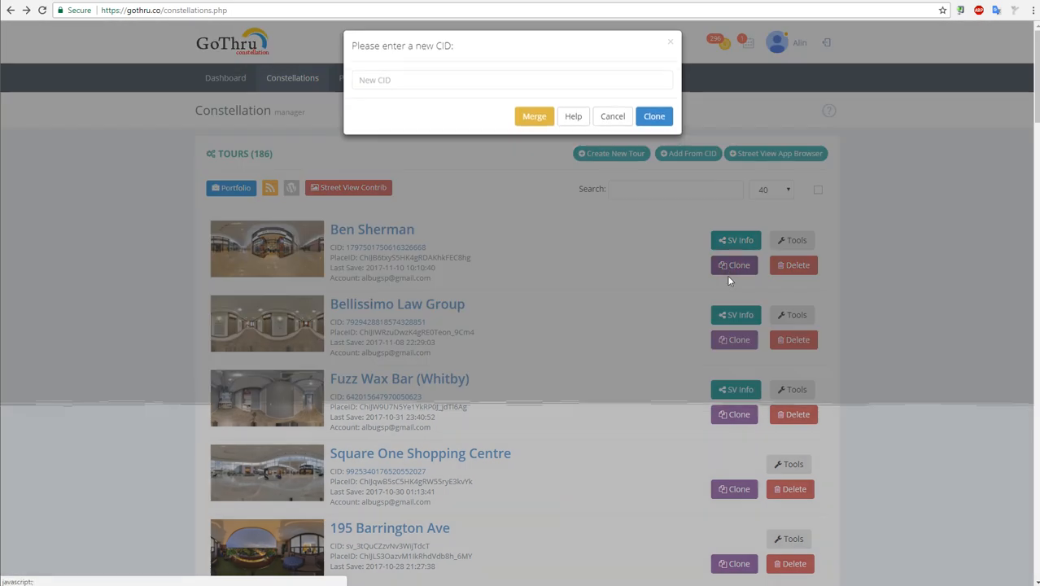
type("9925340176520552027")
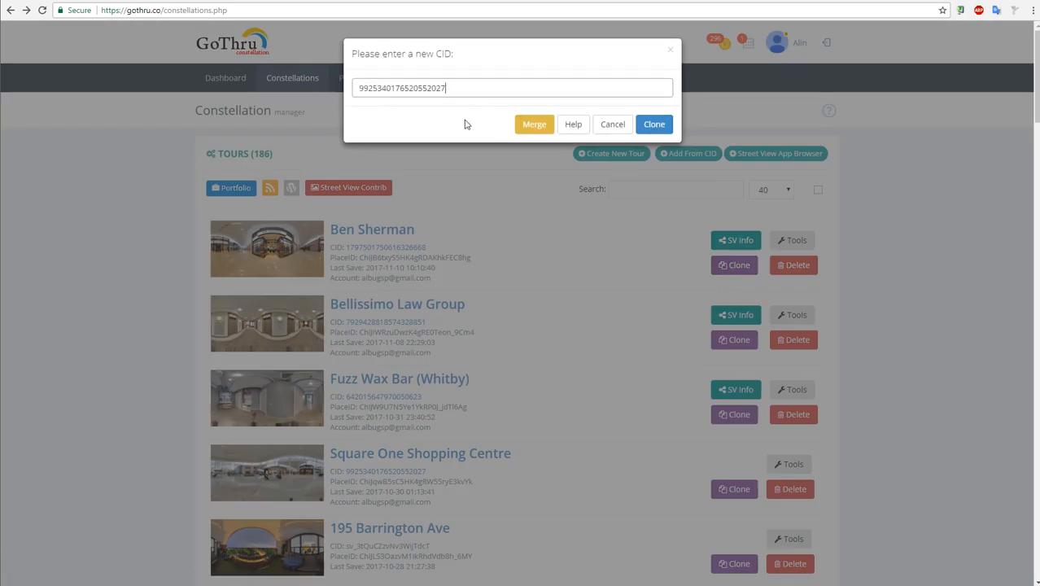
left_click(612, 124)
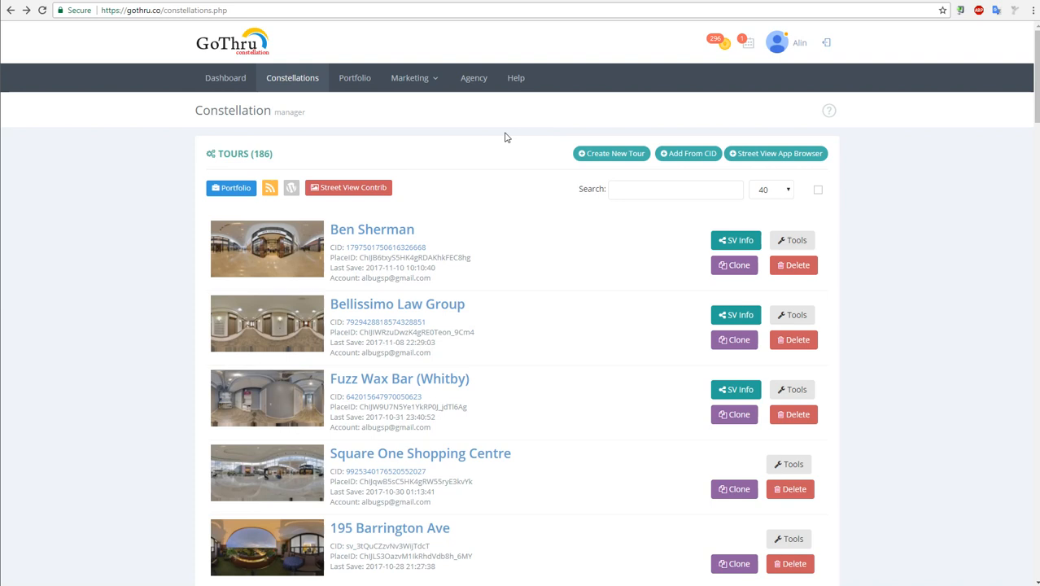
mouse_move(516, 150)
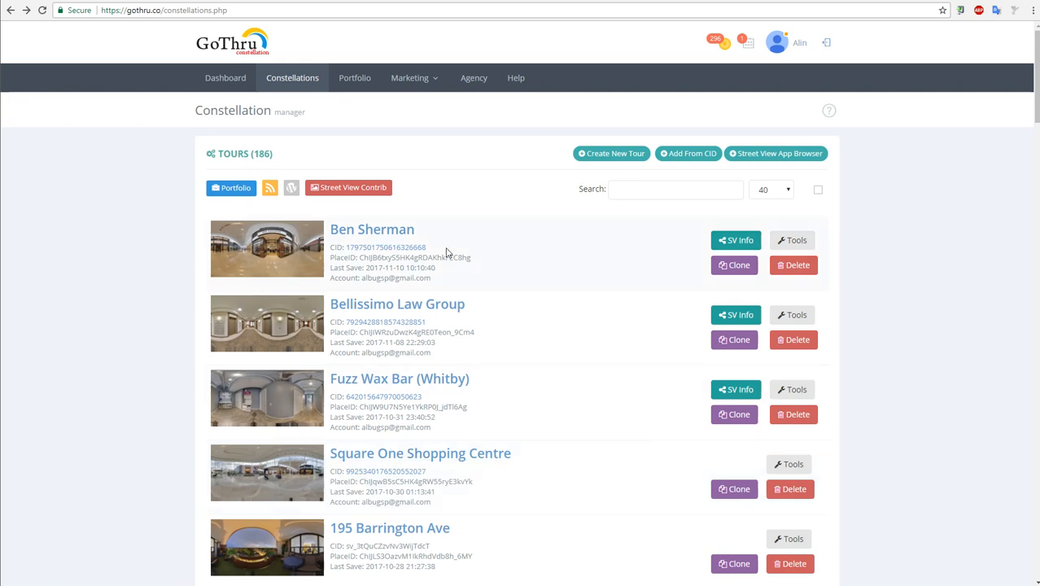
mouse_move(885, 92)
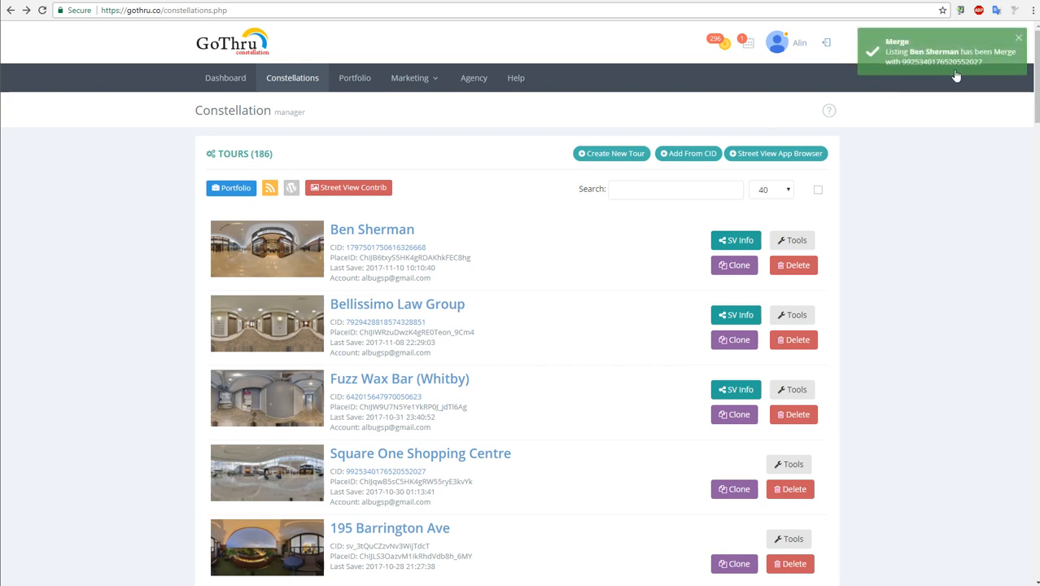
left_click(788, 463)
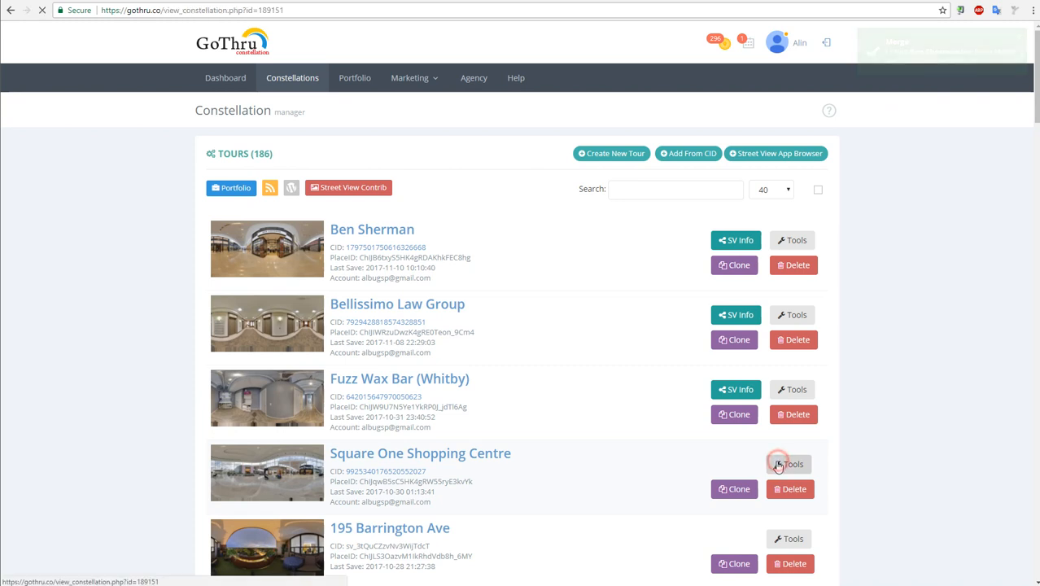
View Square One's level 2 map with the Ben Sherman path, then level 1
left_click(787, 464)
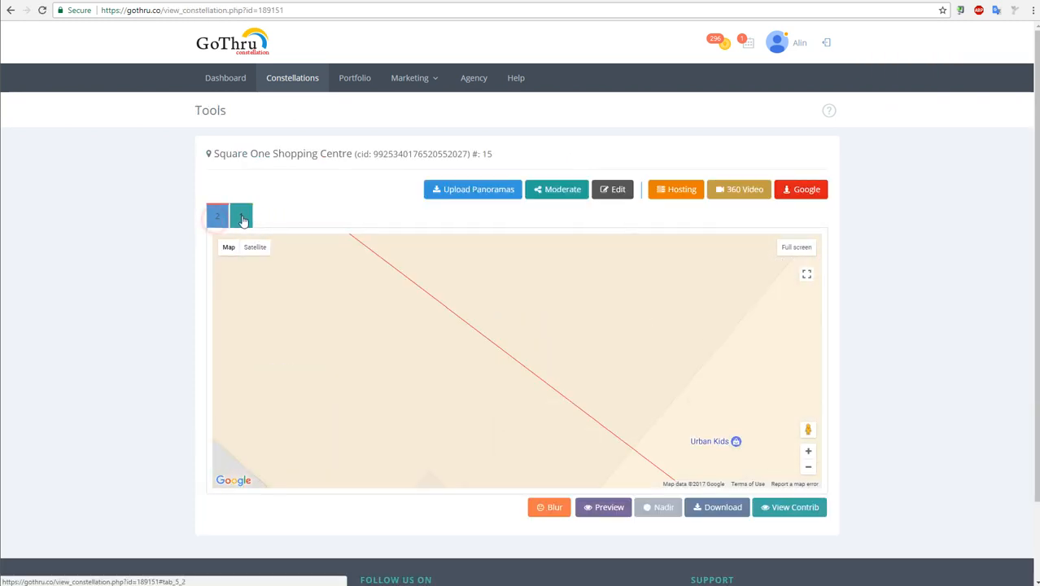
left_click(217, 215)
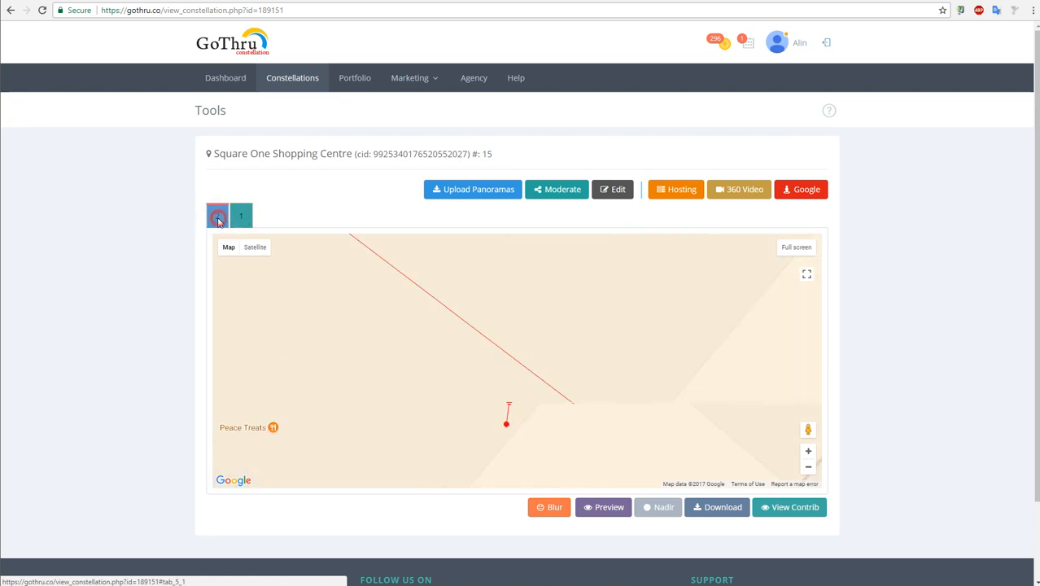
left_click(217, 215)
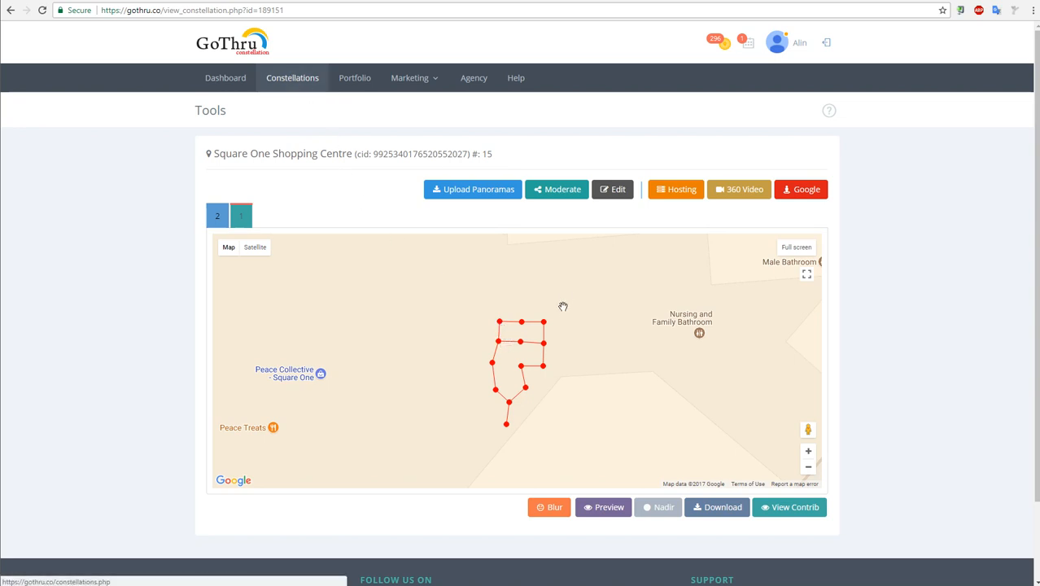
mouse_move(370, 223)
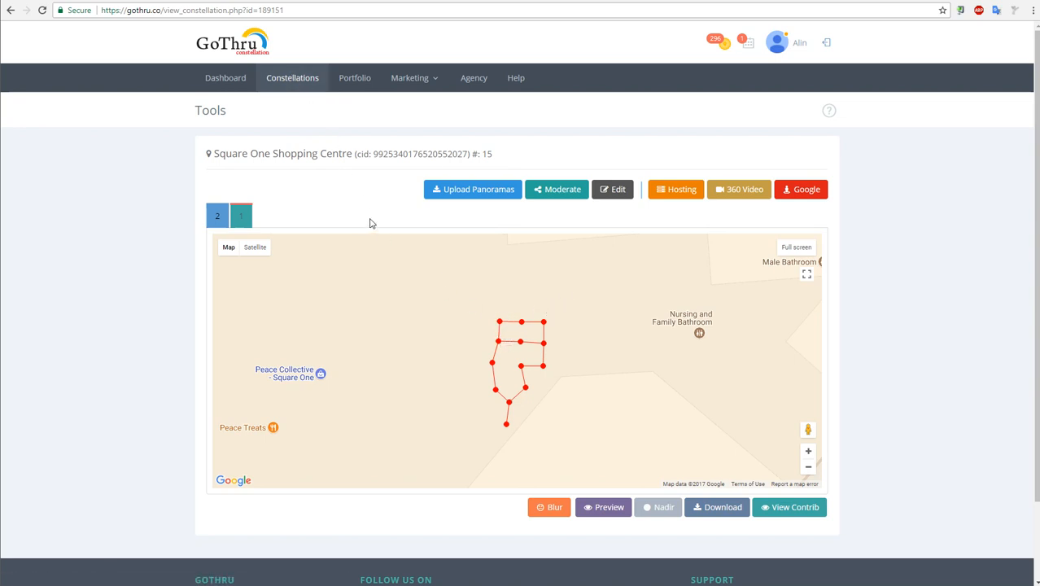
mouse_move(501, 327)
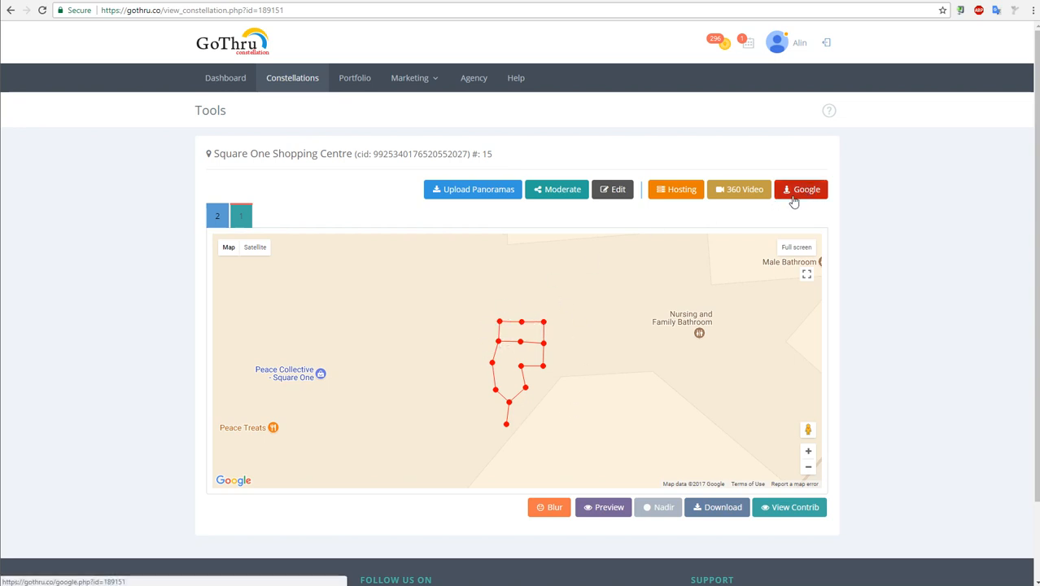
mouse_move(489, 379)
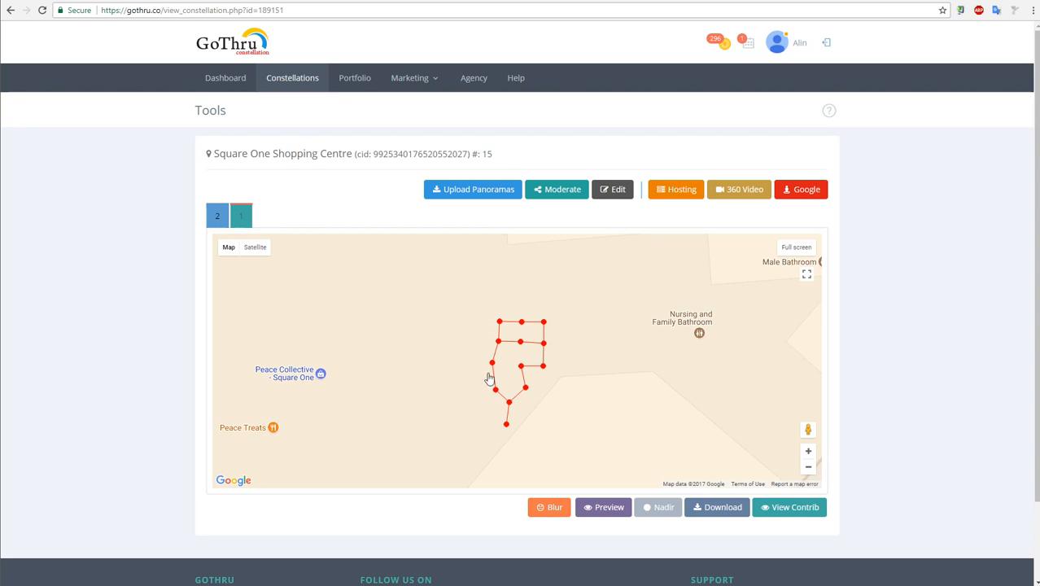
mouse_move(517, 410)
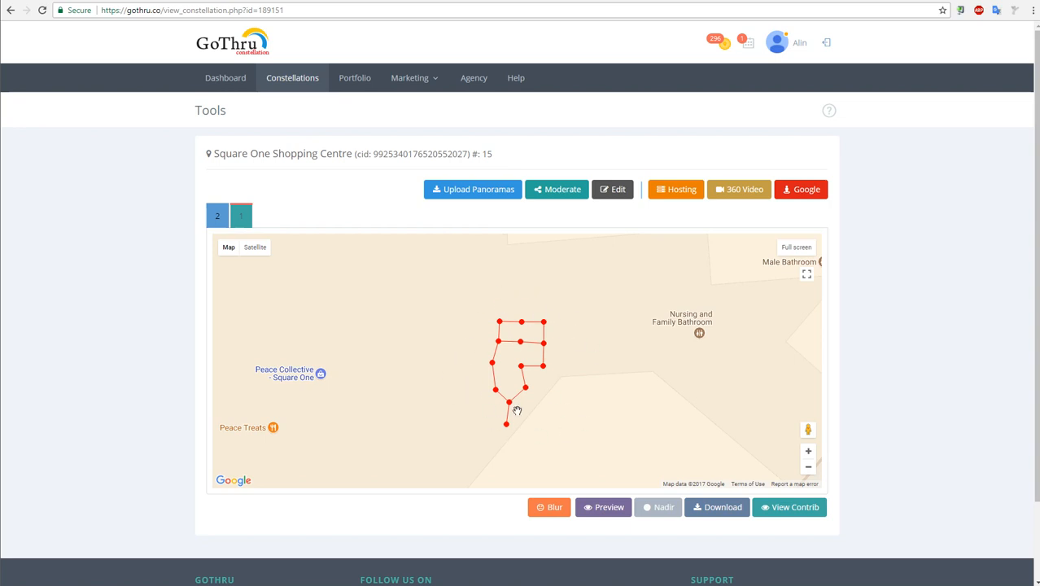
mouse_move(292, 77)
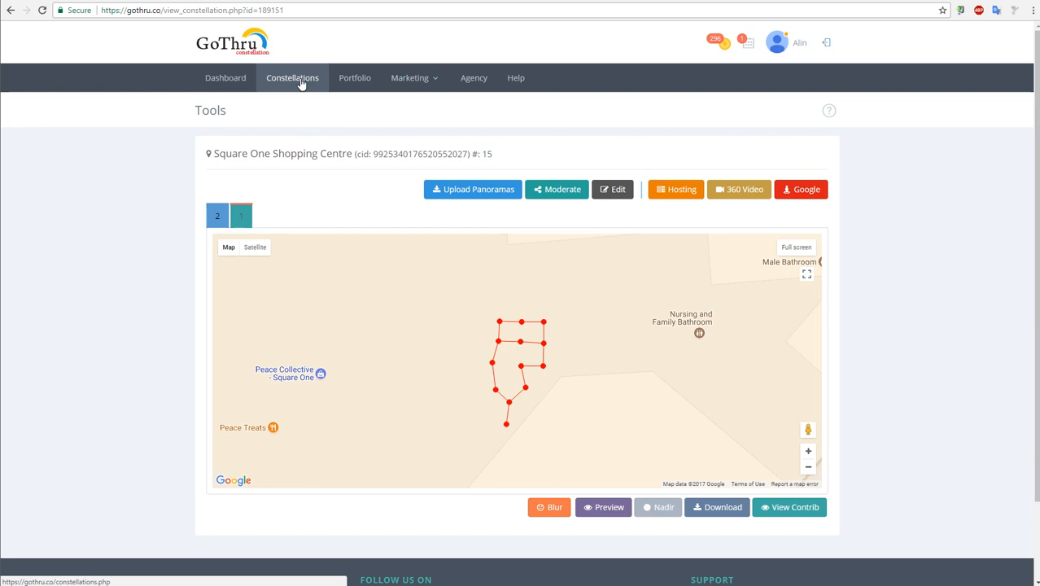
Go back to the Constellations list of 186 tours
left_click(292, 77)
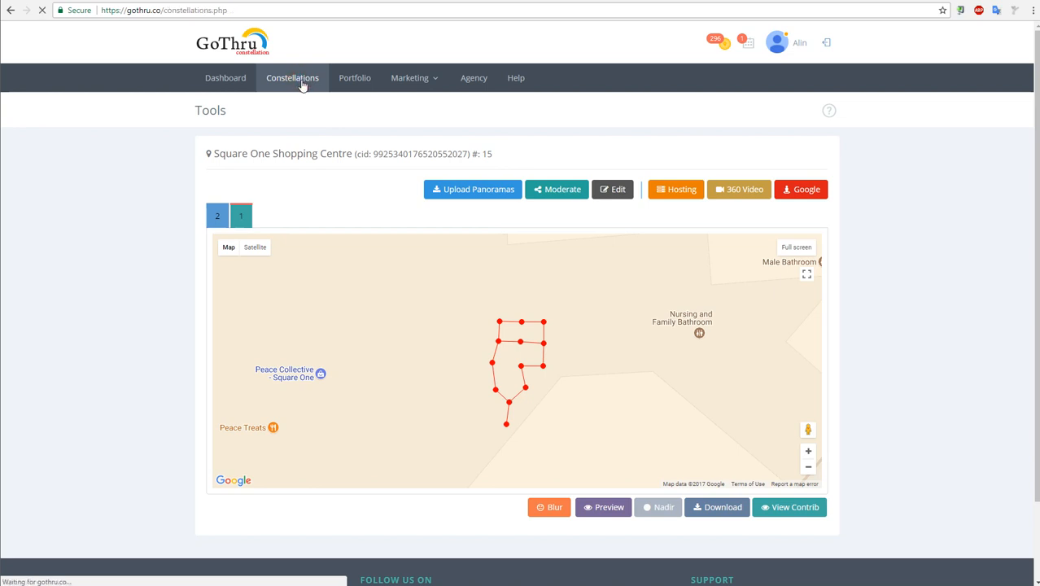
left_click(292, 77)
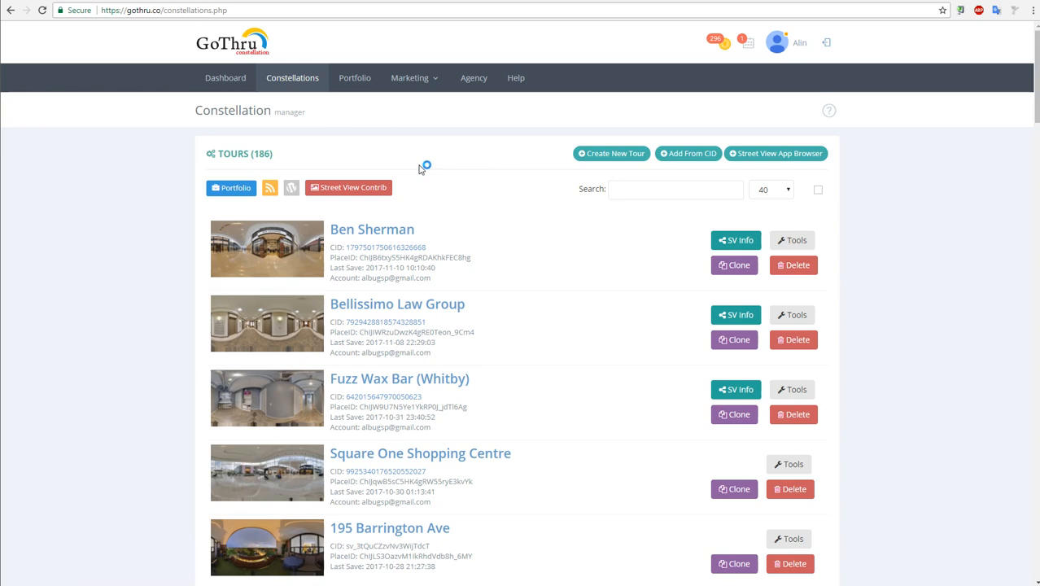
mouse_move(418, 169)
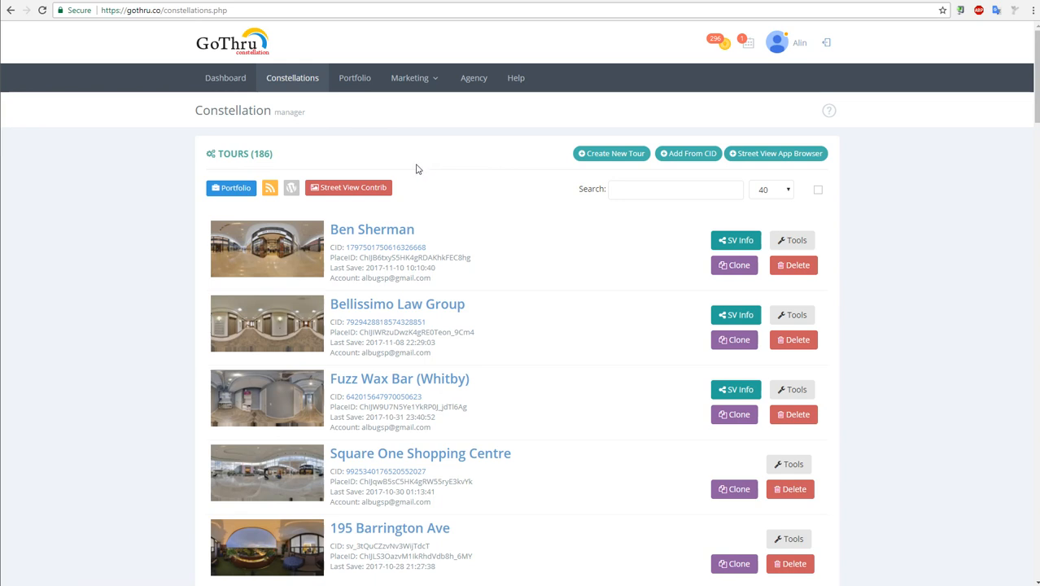